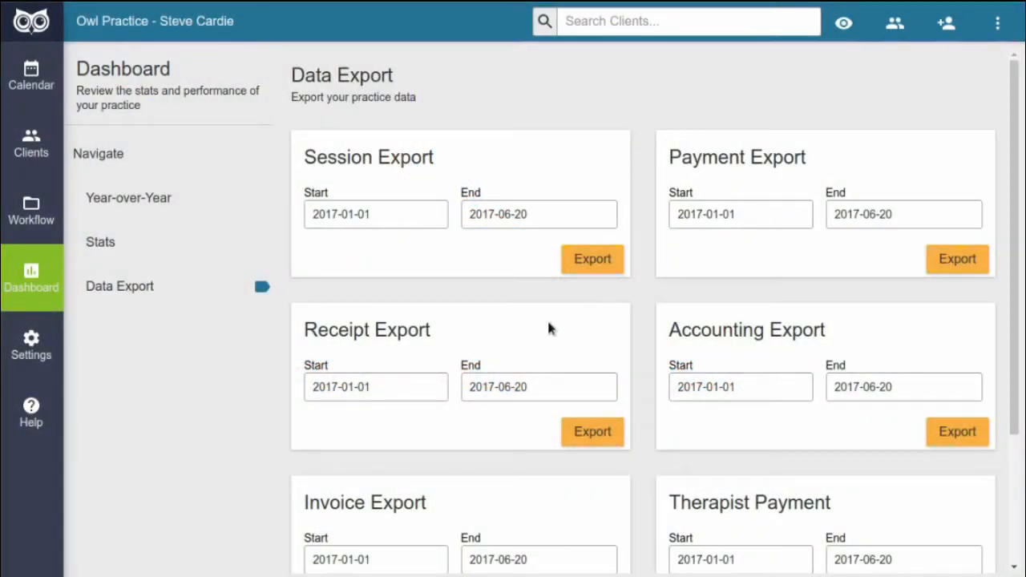
Leave the data export page and show the practice Basics settings with name, website, address and contact details.
left_click(31, 345)
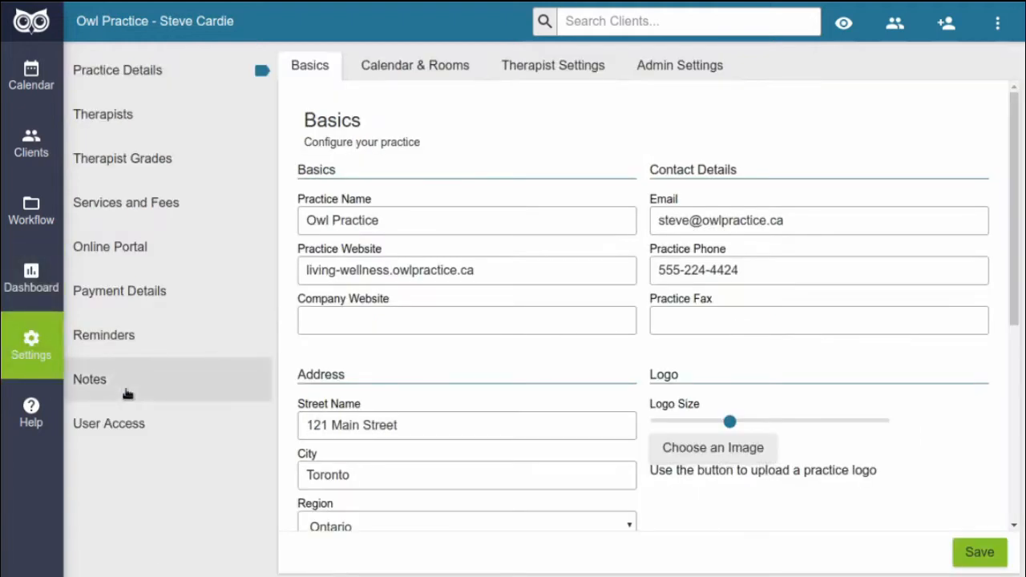
mouse_move(103, 493)
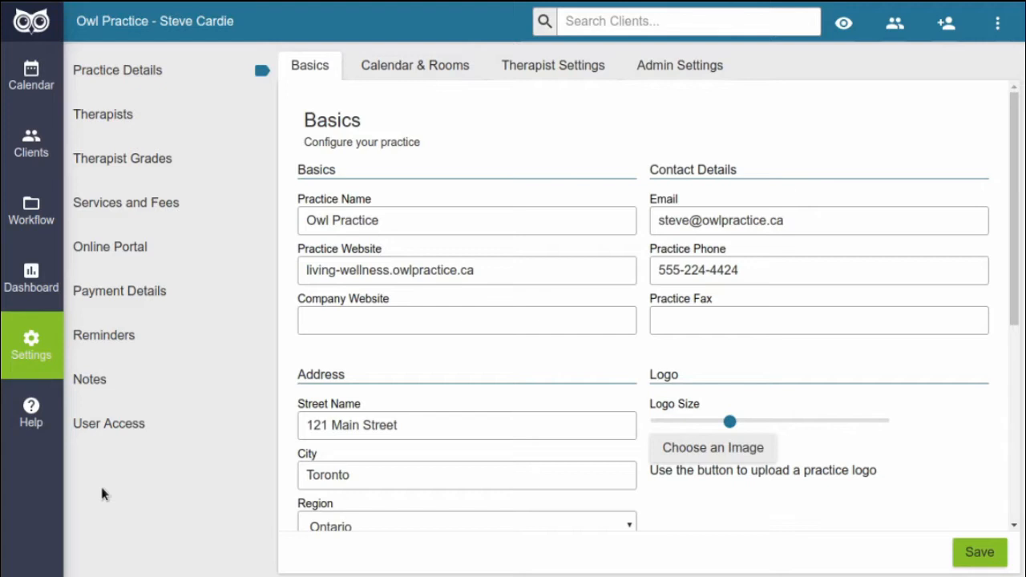
scroll("down", 3)
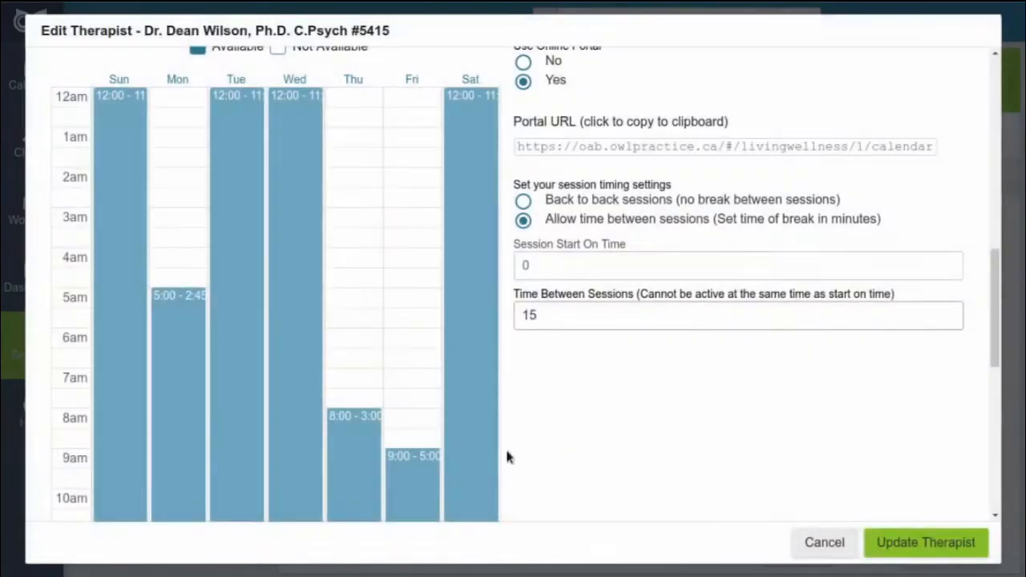
scroll("up", 3)
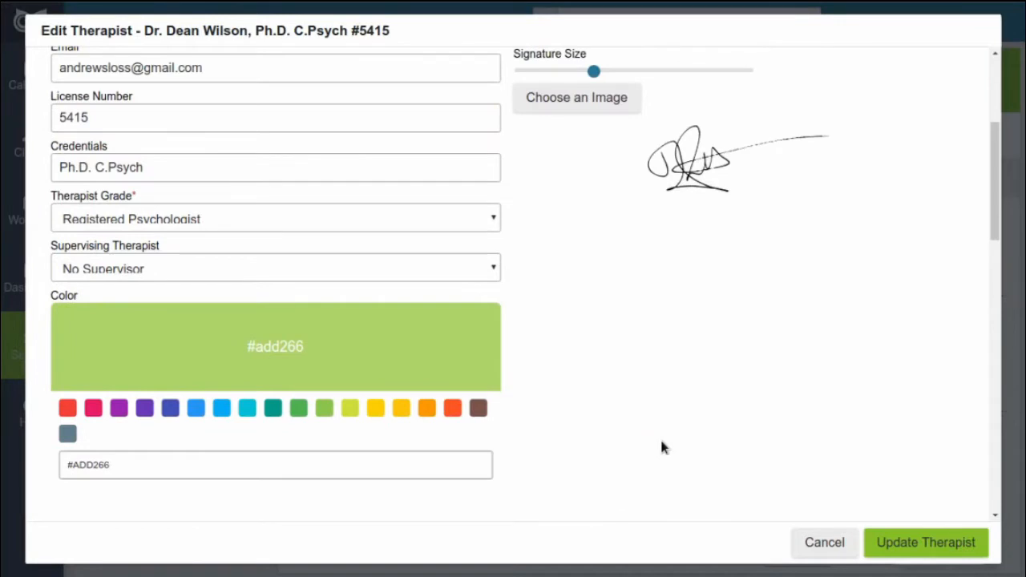
left_click(273, 408)
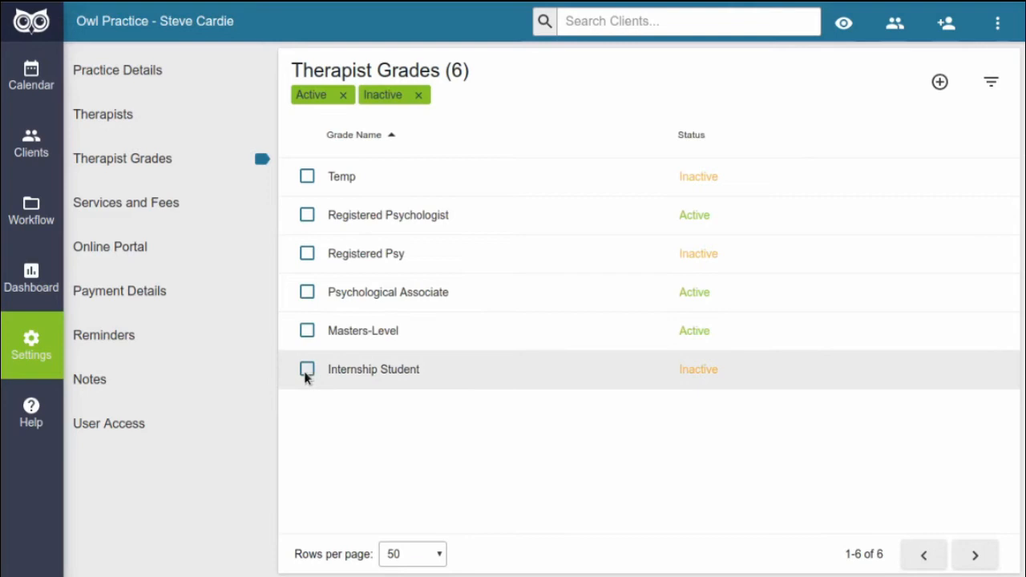
Switch from the therapist grades list to the Payment Details settings with invoice and receipt footers.
left_click(118, 290)
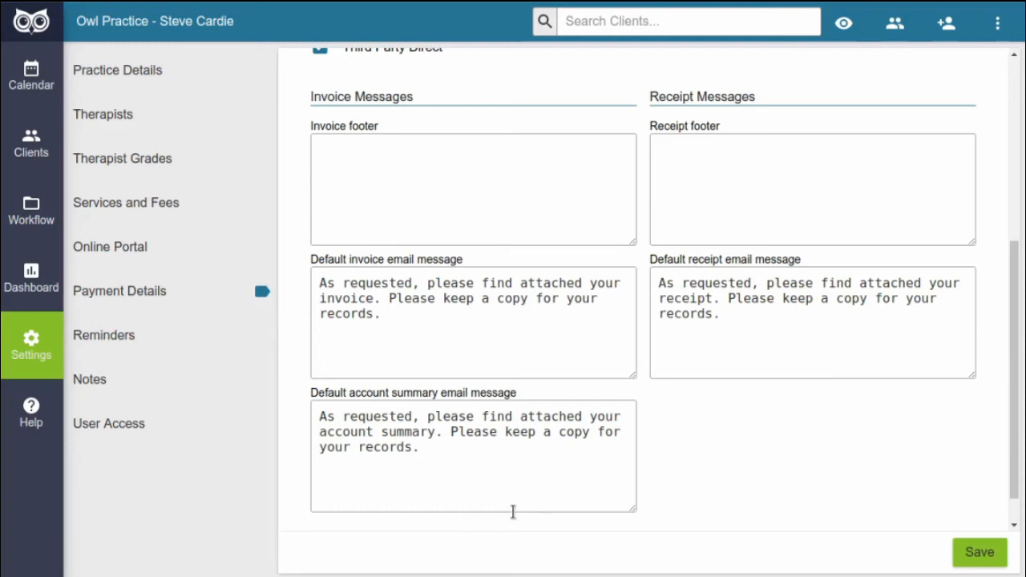
Leave Payment Details for the Note Templates list showing Session Note and Template 2.
left_click(89, 378)
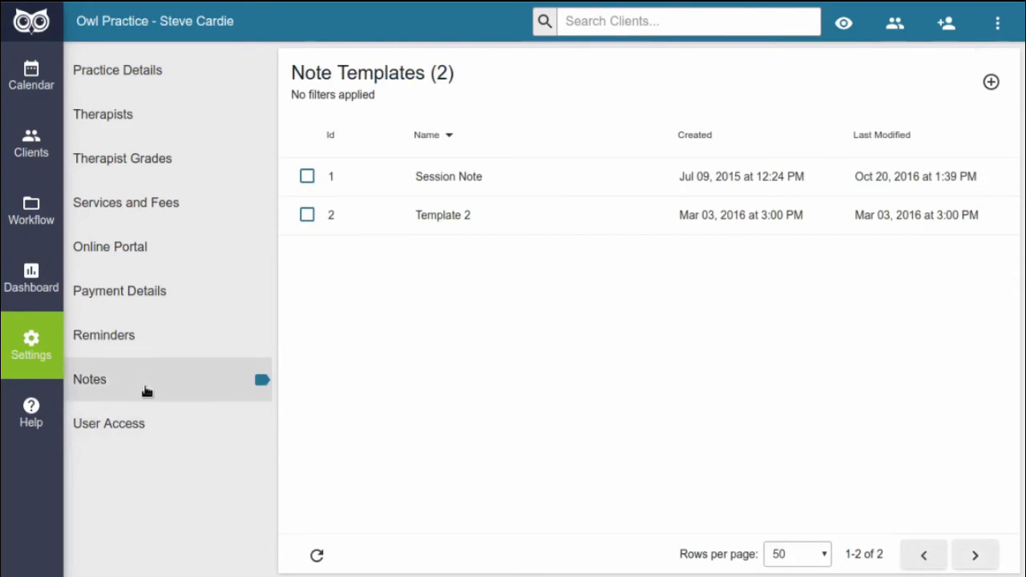
left_click(109, 423)
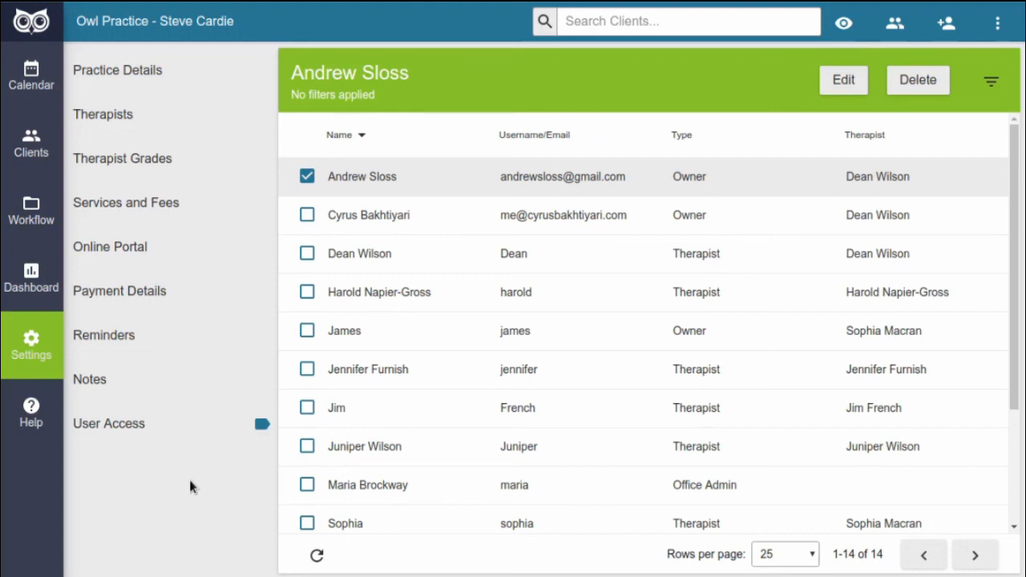